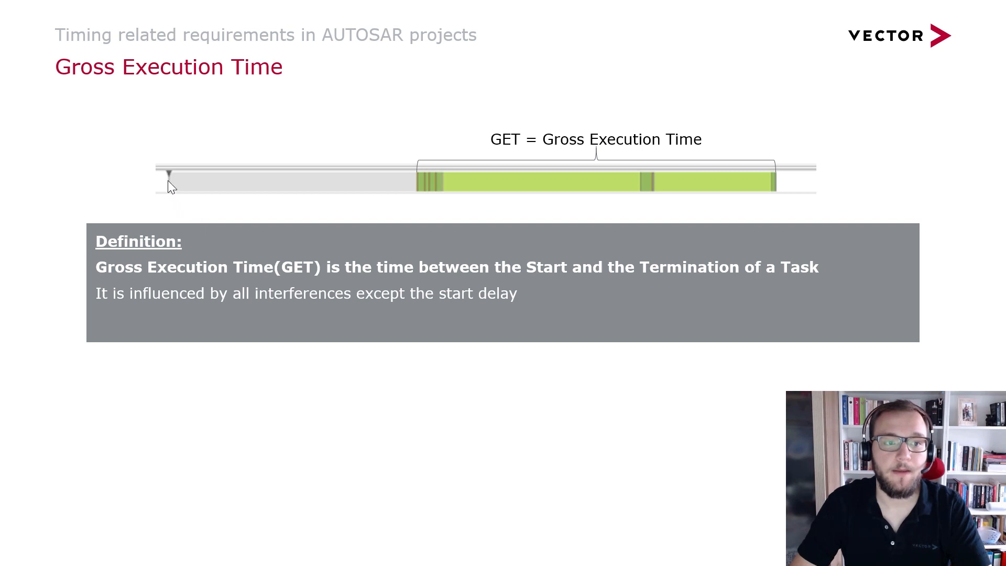
pyautogui.moveTo(252, 213)
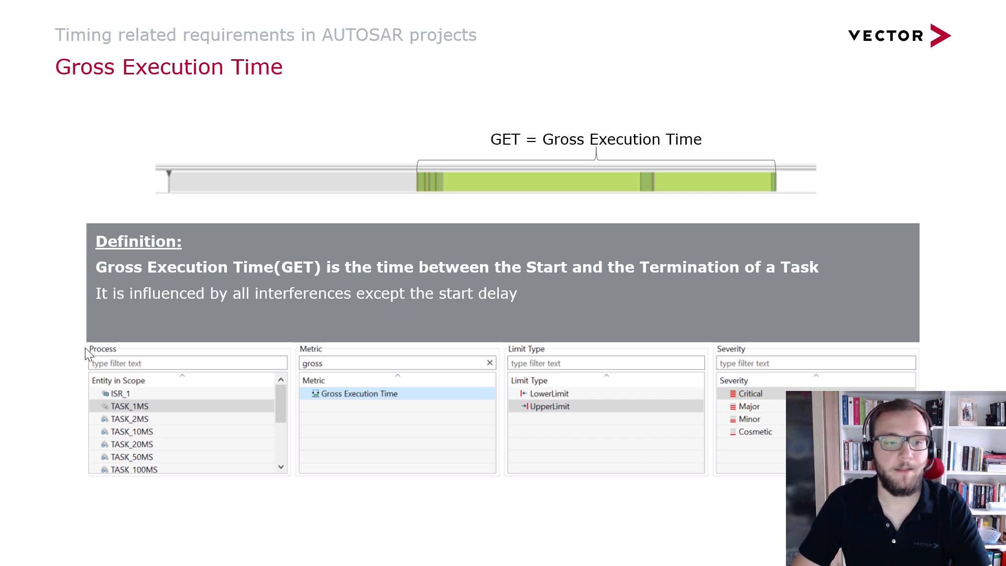
pyautogui.moveTo(87, 396)
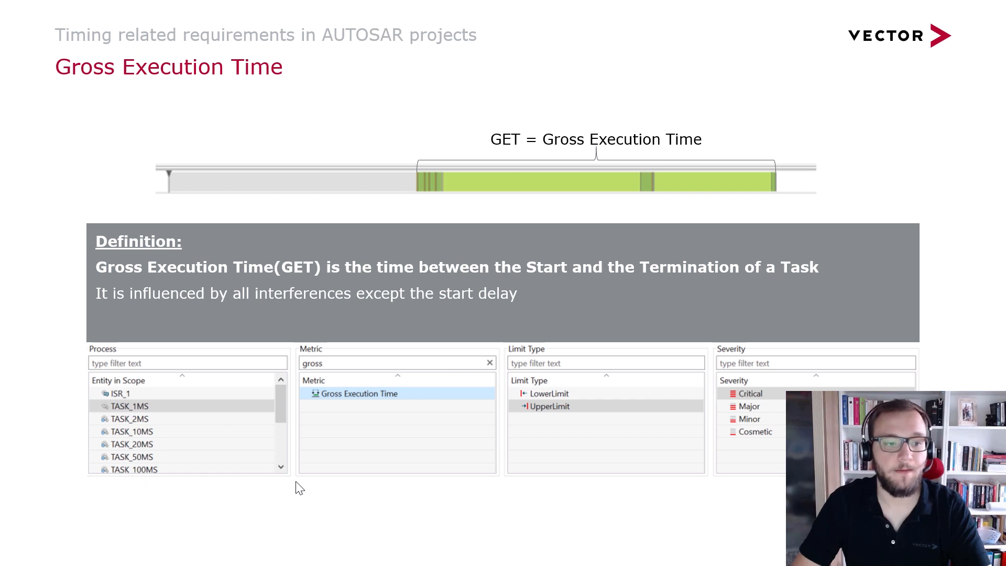
pyautogui.moveTo(75, 344)
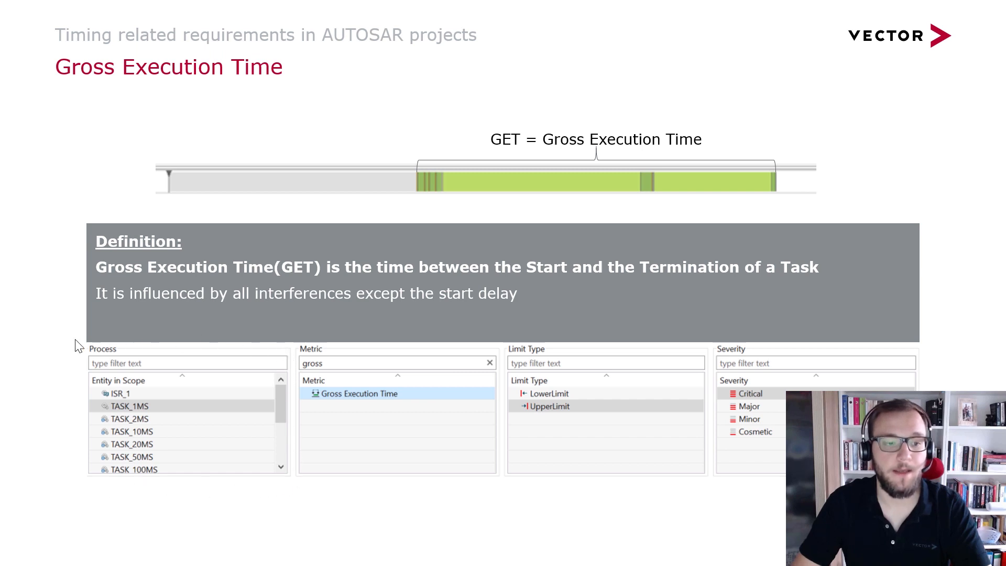
# Step: Highlight TASK_1MS as process, Gross Execution Time as metric and UpperLimit as limit type
pyautogui.click(131, 406)
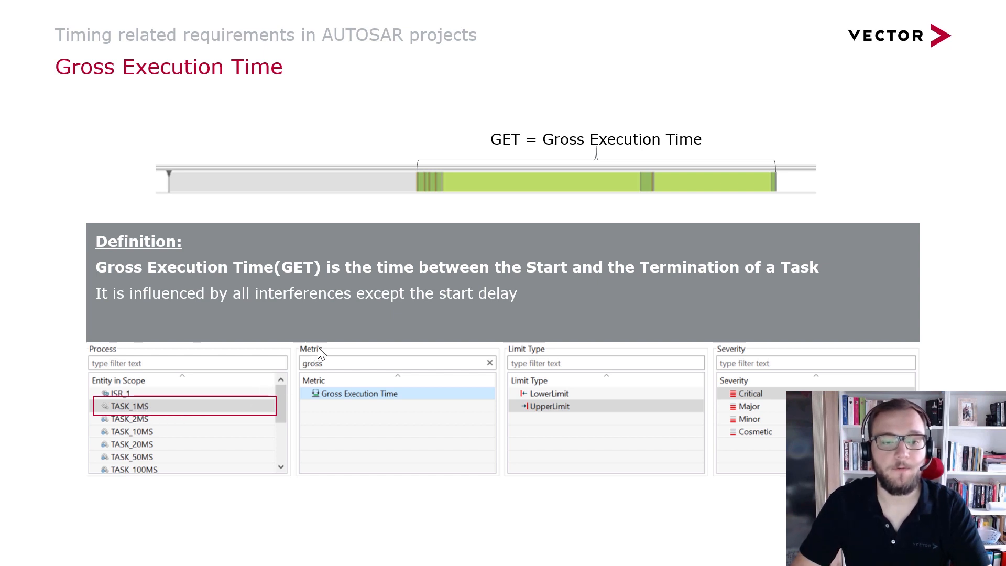
pyautogui.moveTo(301, 375)
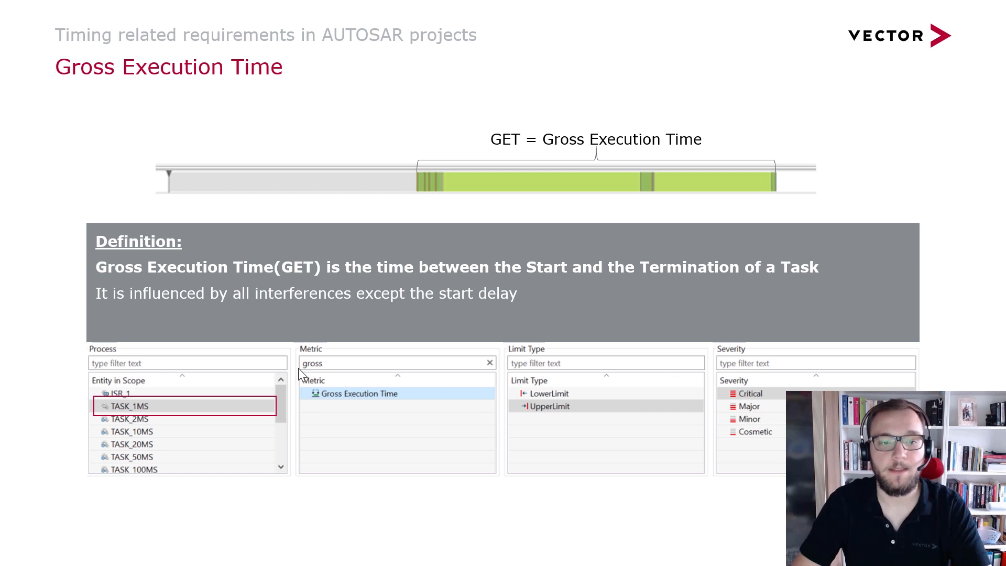
pyautogui.click(357, 393)
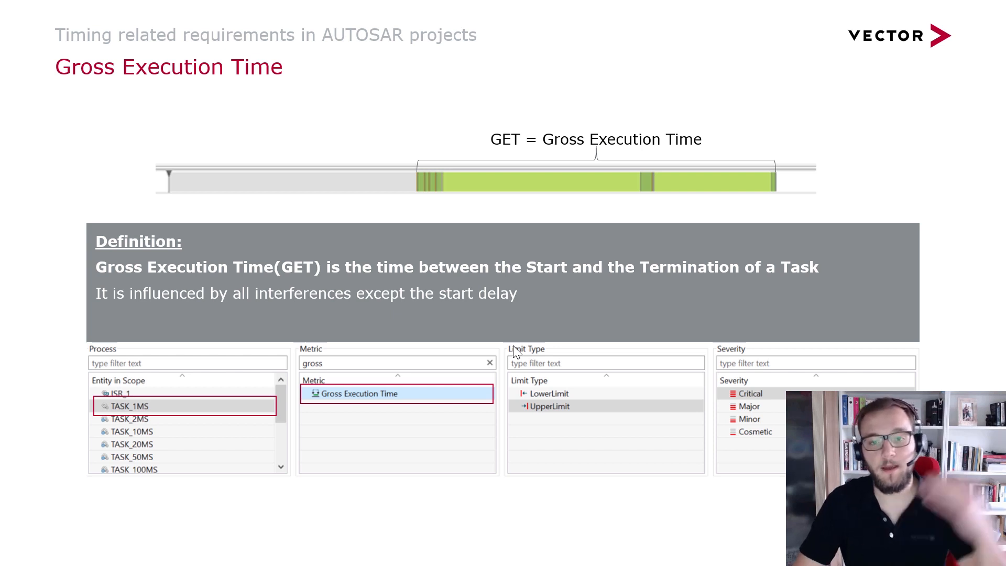
pyautogui.moveTo(545, 414)
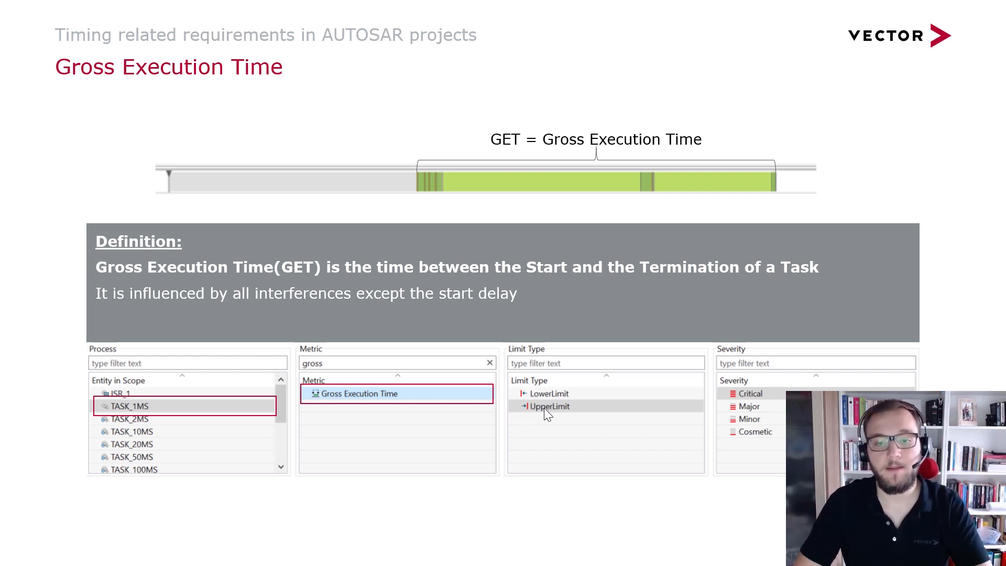
pyautogui.click(548, 406)
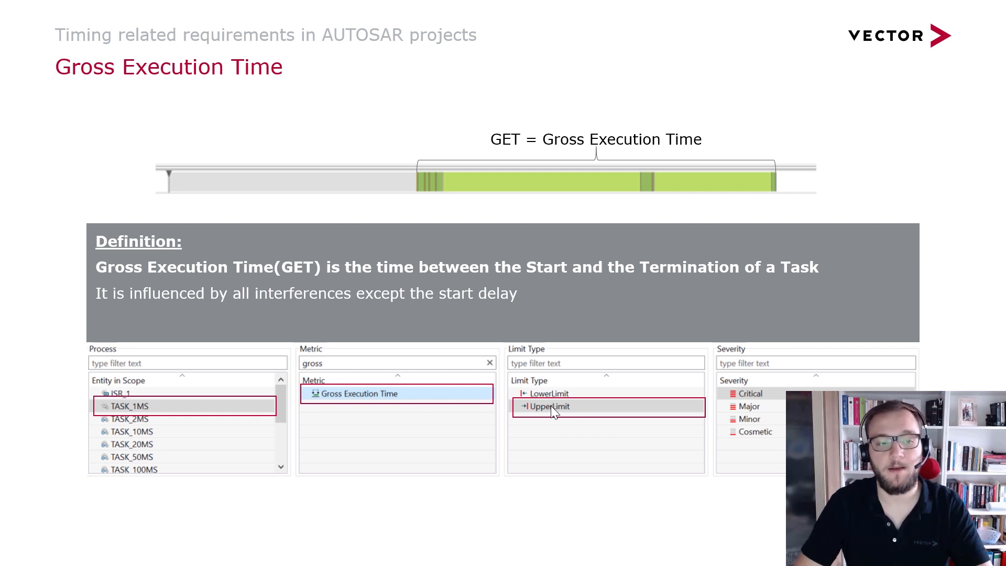
pyautogui.moveTo(650, 395)
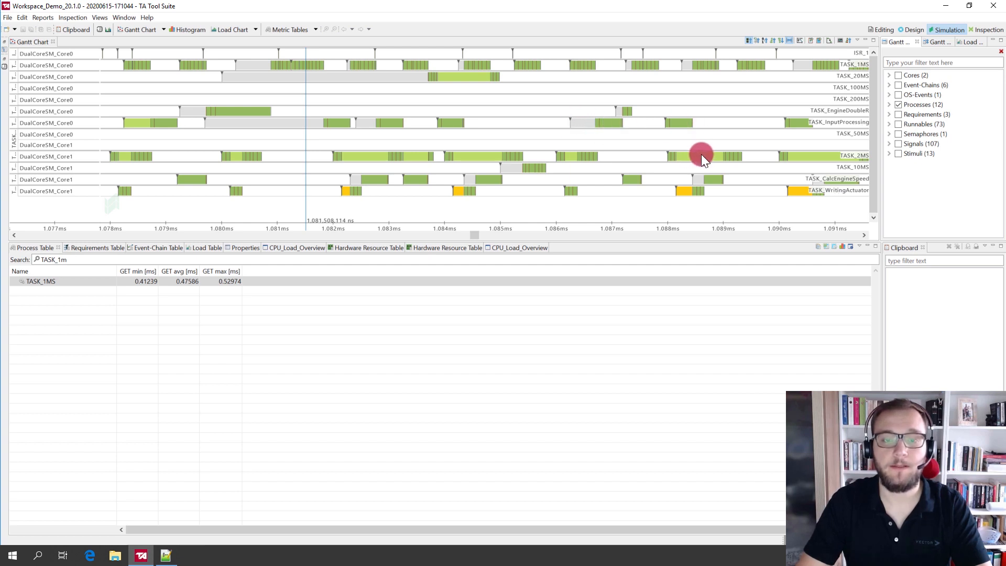
pyautogui.moveTo(699, 156)
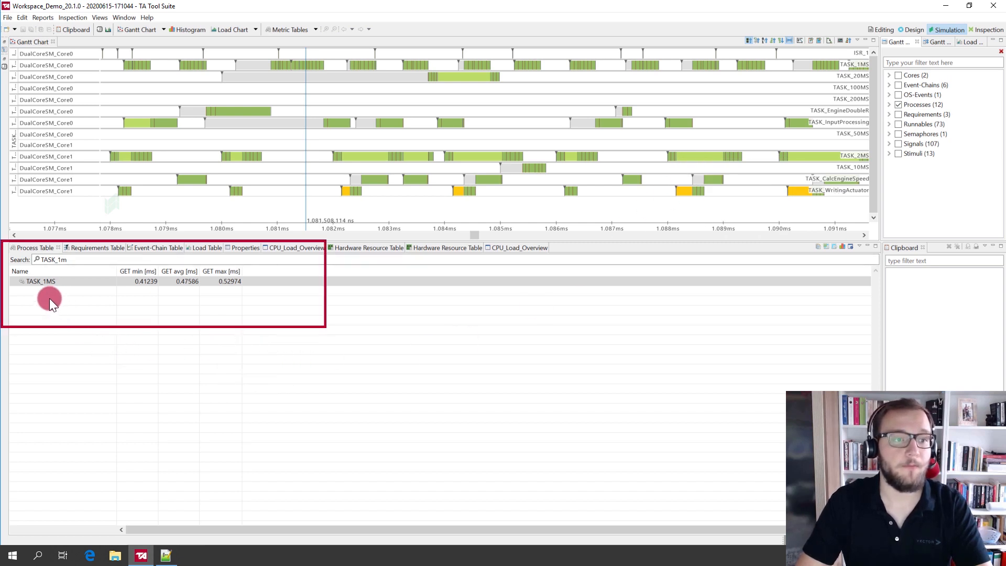
# Step: Select the TASK_1MS row to read its GET min 0.41239, avg 0.47586 and max 0.52974 ms
pyautogui.click(41, 281)
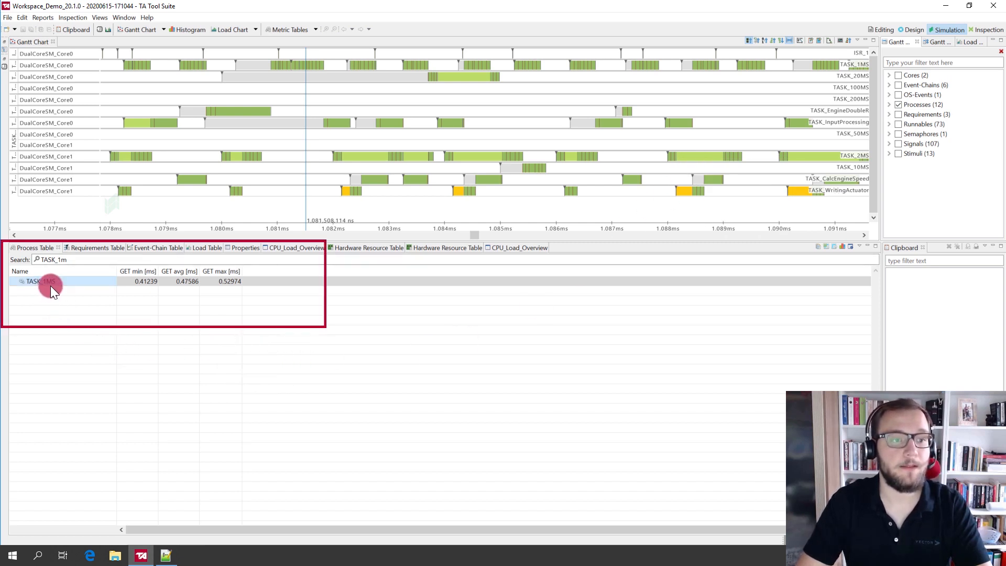
pyautogui.click(135, 281)
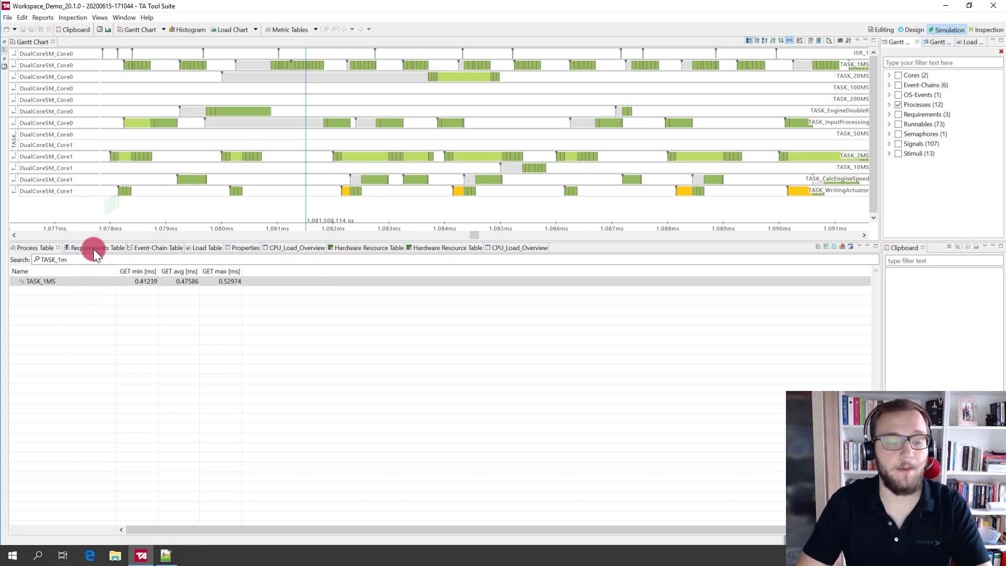
# Step: Review the three TASK_1MS GET requirements; only the 0.5 ms Minor limit fails with 109 violations
pyautogui.click(90, 247)
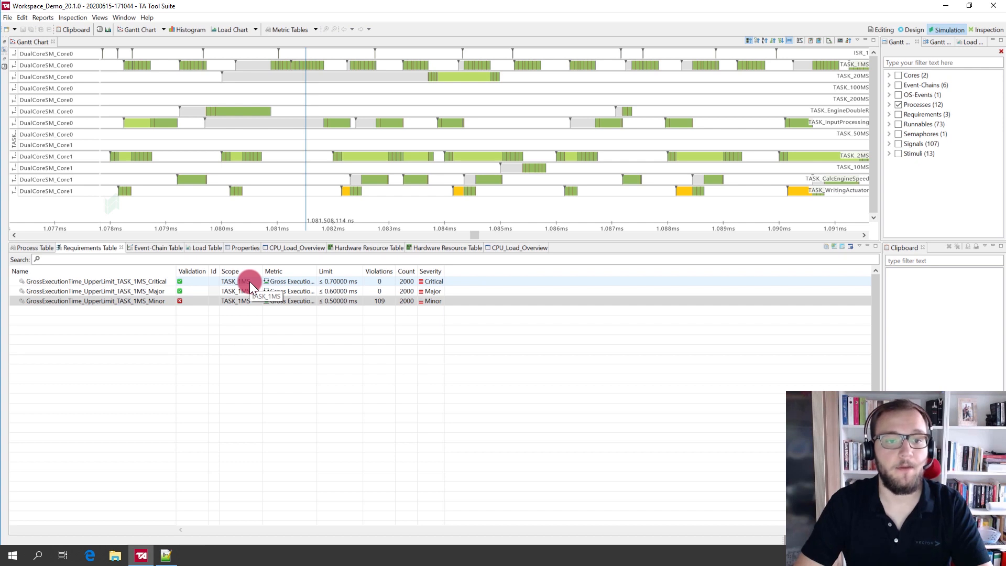
pyautogui.click(442, 301)
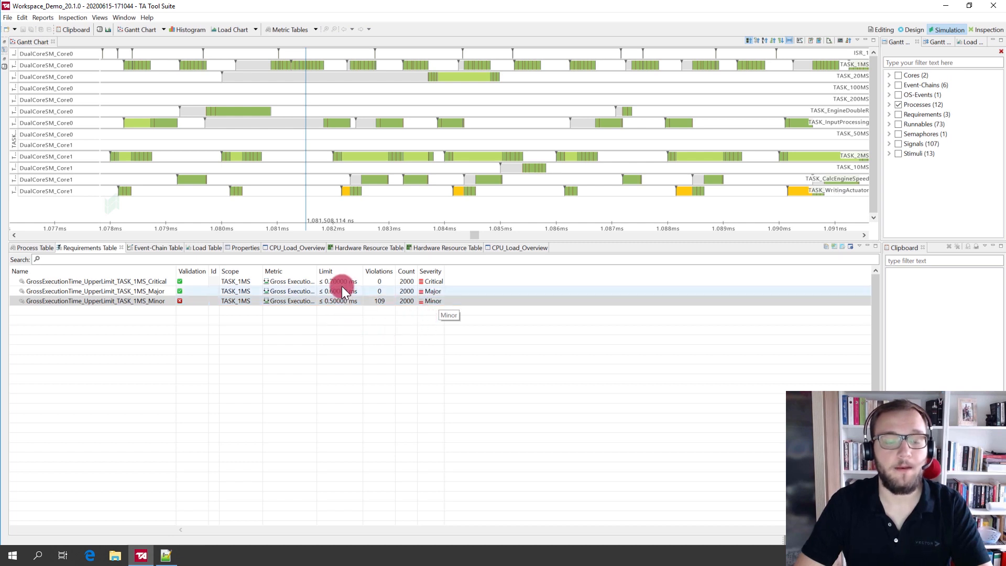
pyautogui.click(339, 301)
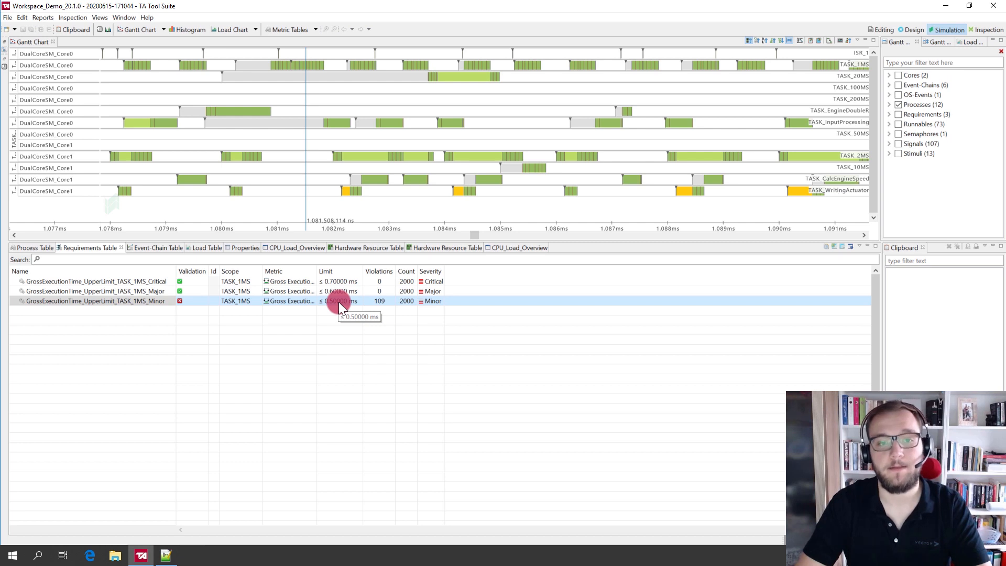
pyautogui.moveTo(373, 319)
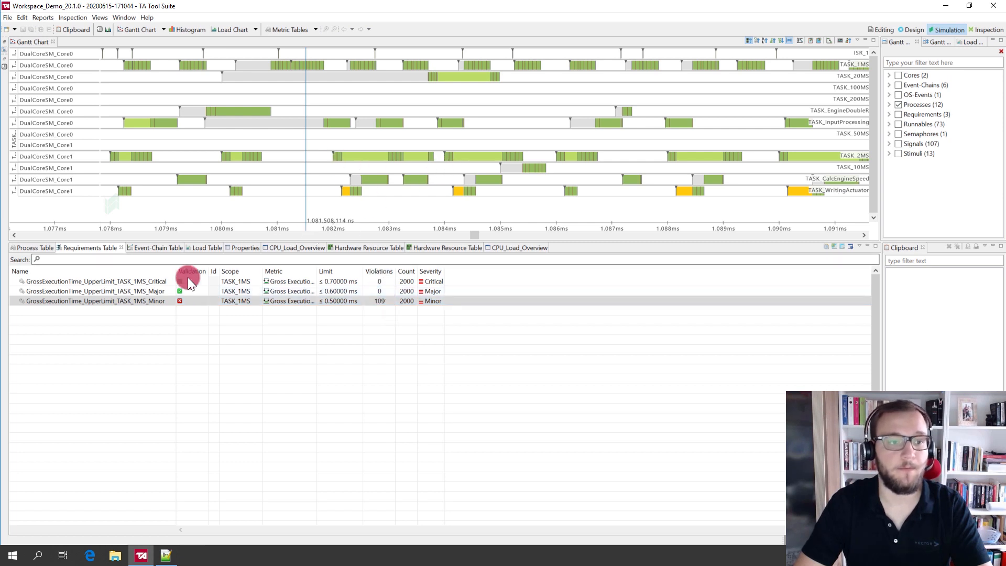
pyautogui.click(95, 301)
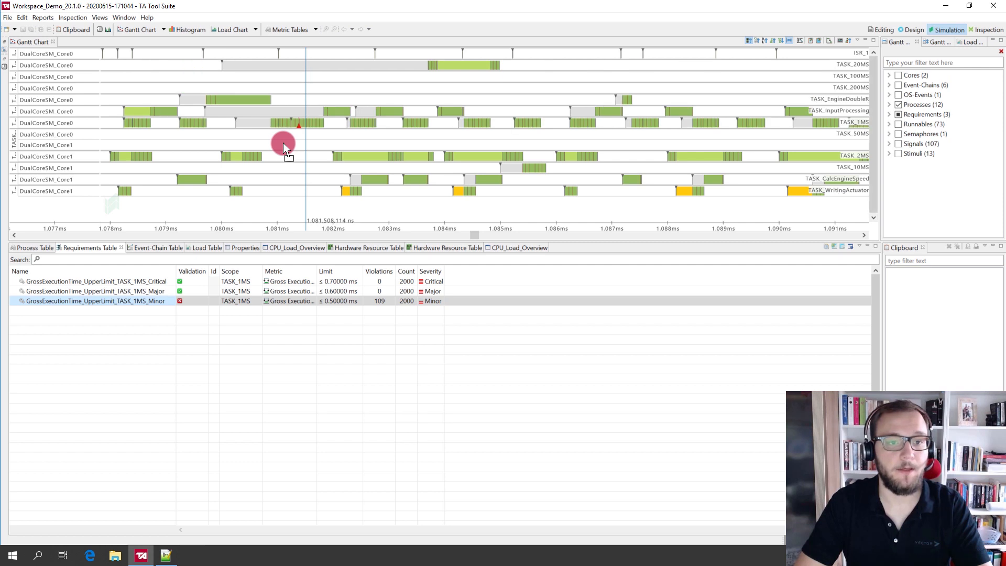
pyautogui.moveTo(302, 132)
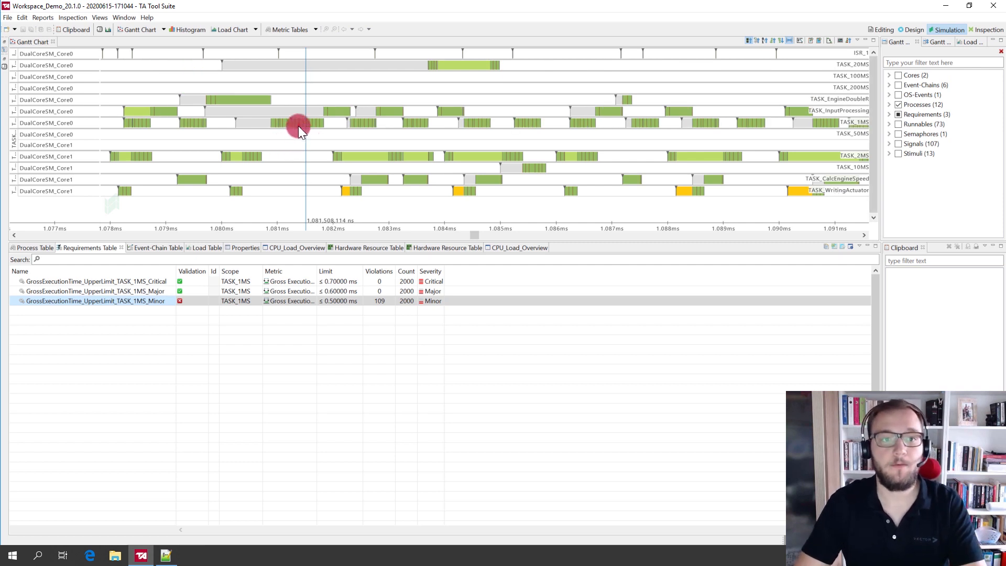
pyautogui.moveTo(301, 140)
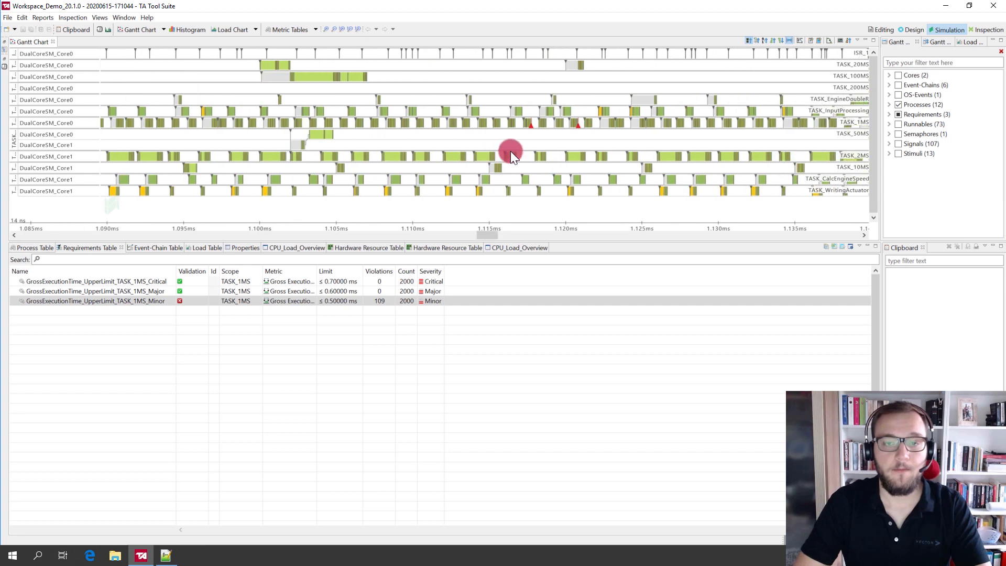
# Step: Scroll the Gantt chart right to see the Minor GET violation markers on the TASK_1MS row
pyautogui.hscroll(3)
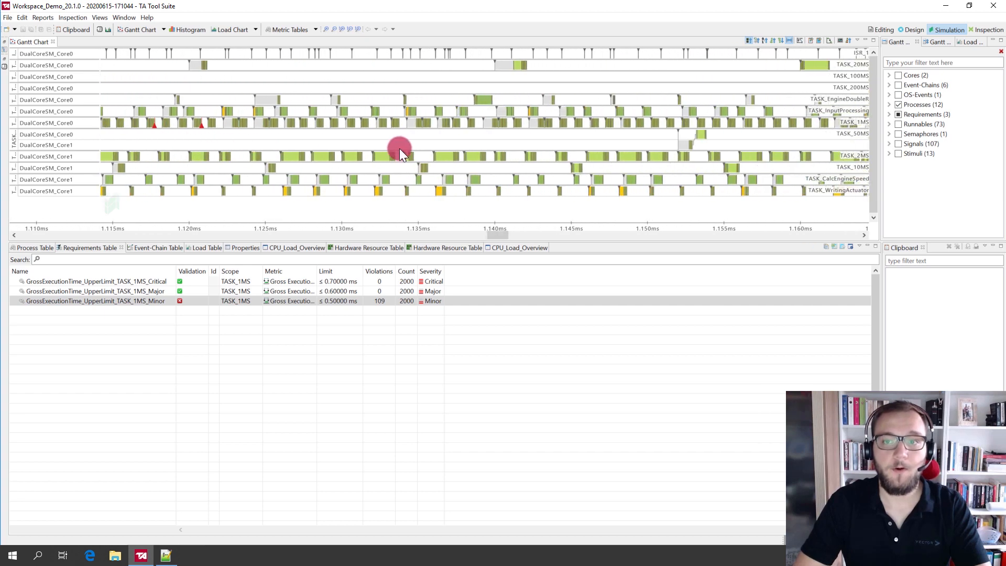
pyautogui.moveTo(199, 148)
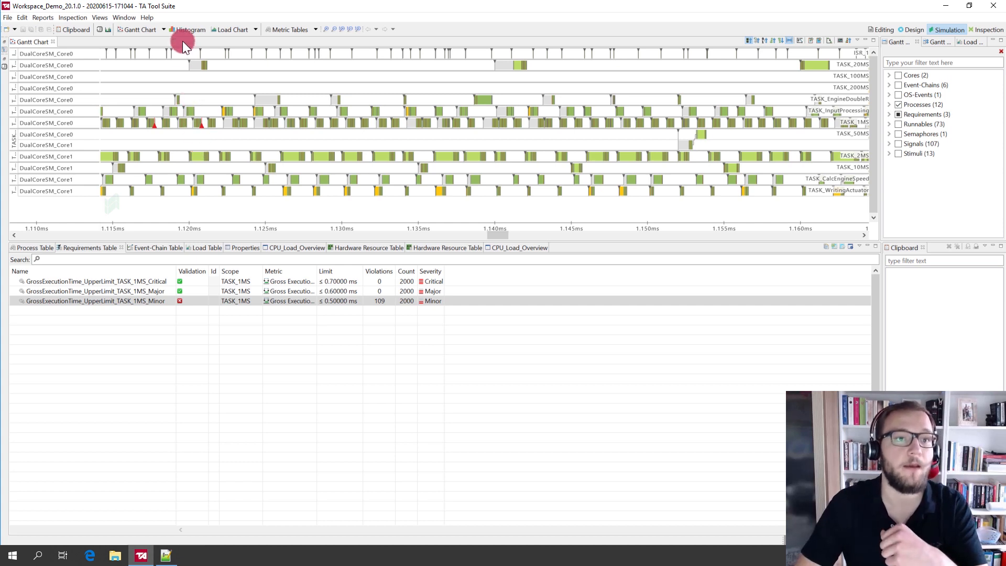
# Step: Plot the TASK_1MS Minor requirement in a new histogram with its 0.5 ms limit region
pyautogui.click(190, 30)
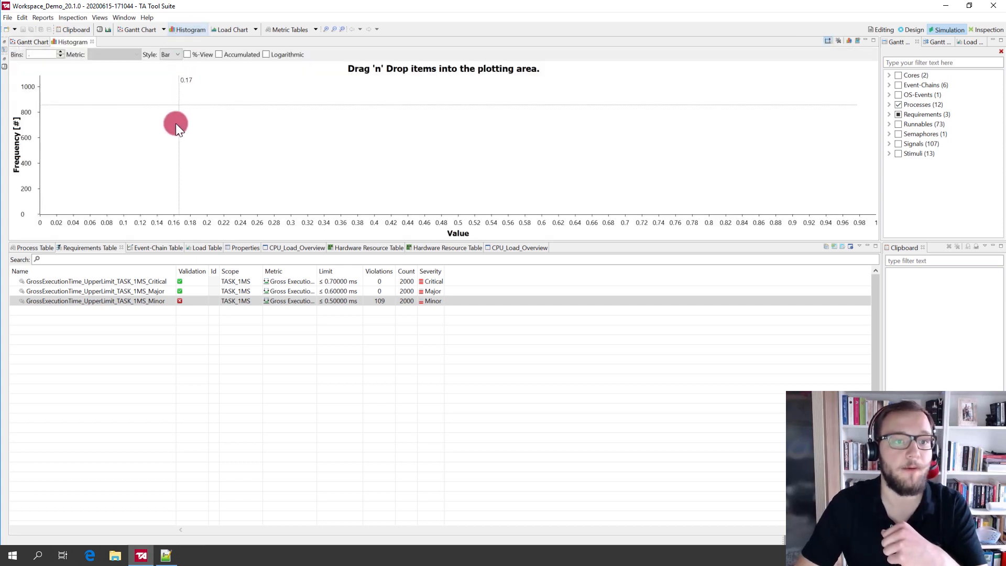
pyautogui.click(97, 301)
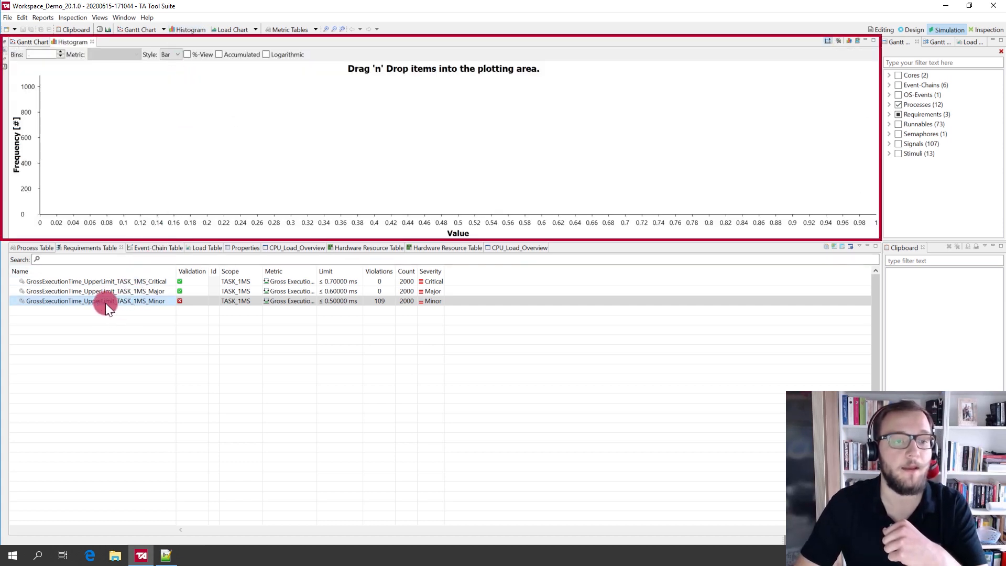
pyautogui.moveTo(96, 301); pyautogui.dragTo(206, 154)
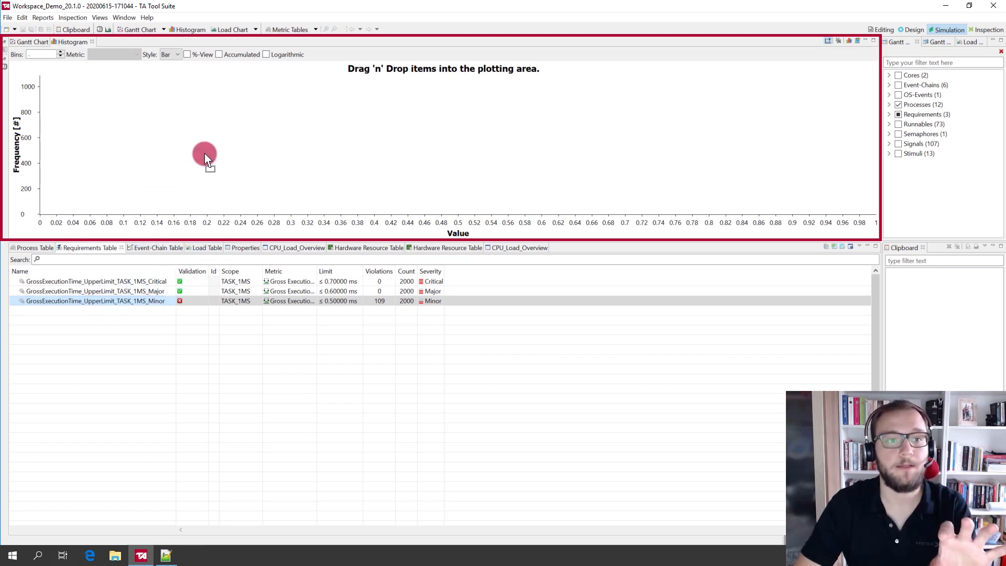
pyautogui.moveTo(95, 301); pyautogui.dragTo(205, 154)
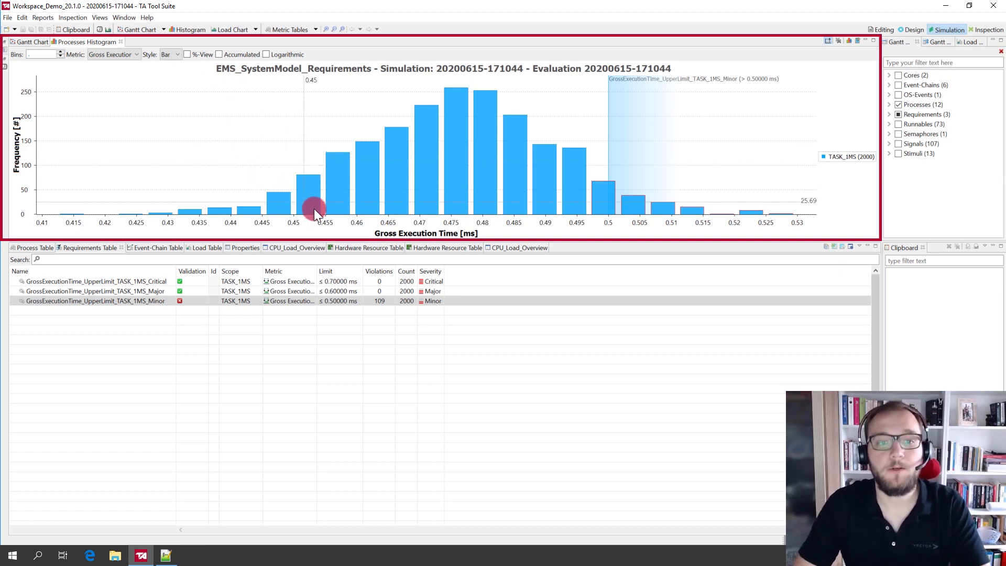
pyautogui.moveTo(450, 241)
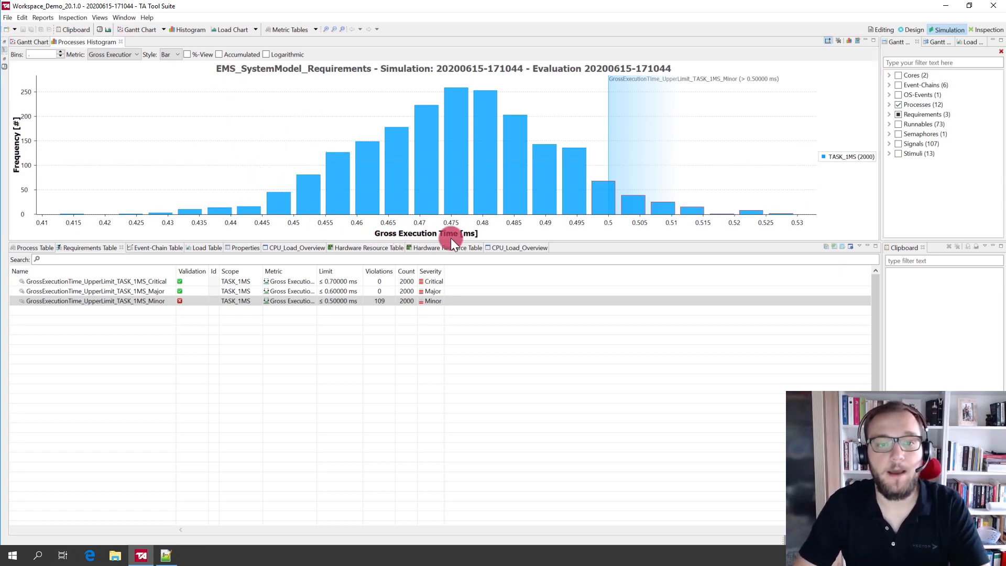
# Step: Switch to the process table to show TASK_1MS execution-time statistics
pyautogui.click(248, 300)
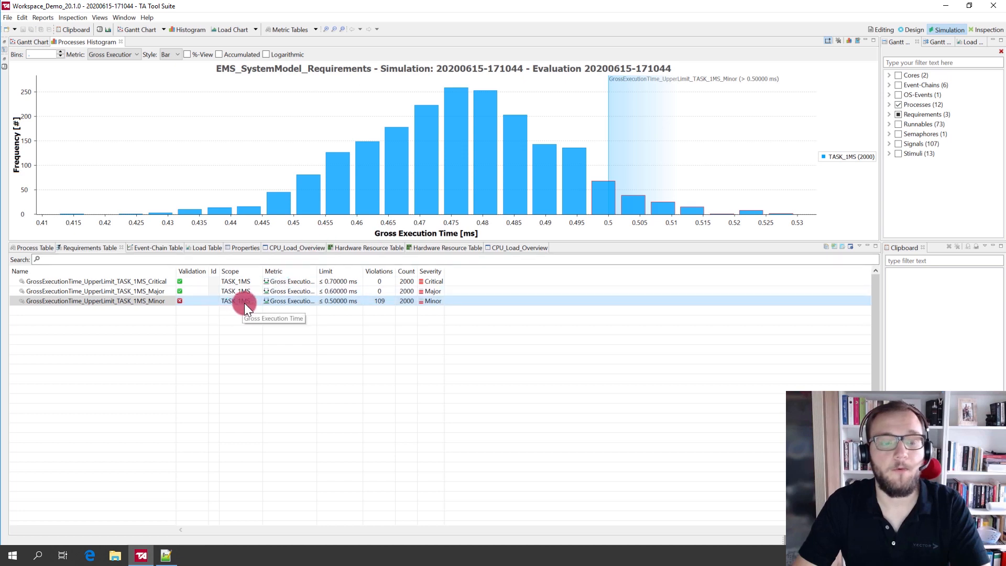
pyautogui.moveTo(357, 176)
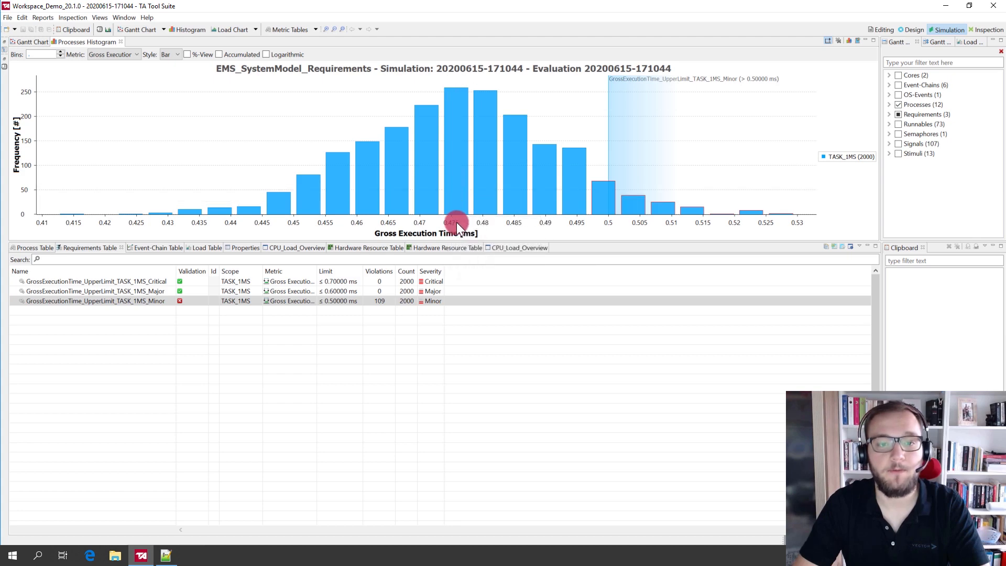
pyautogui.moveTo(659, 212)
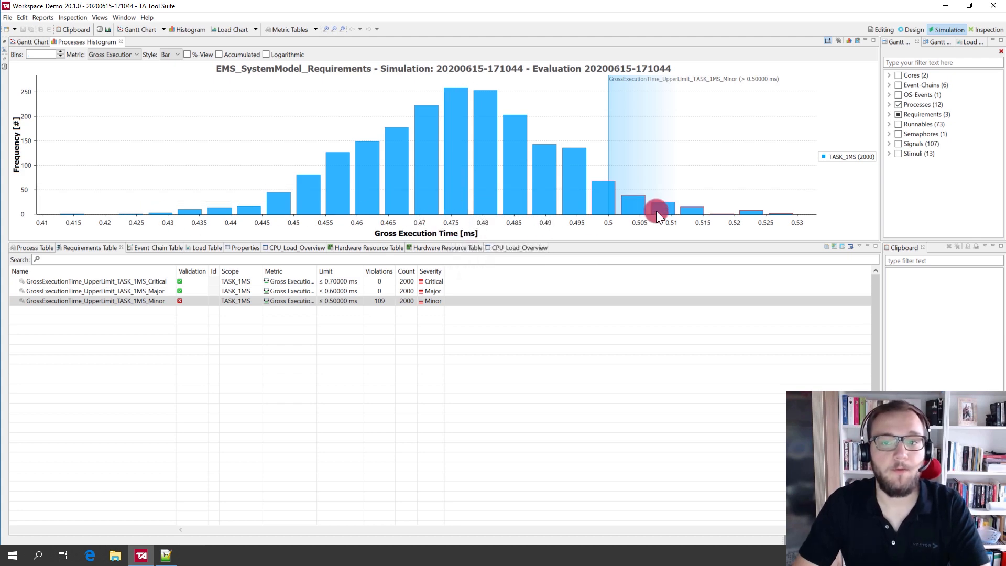
pyautogui.click(30, 247)
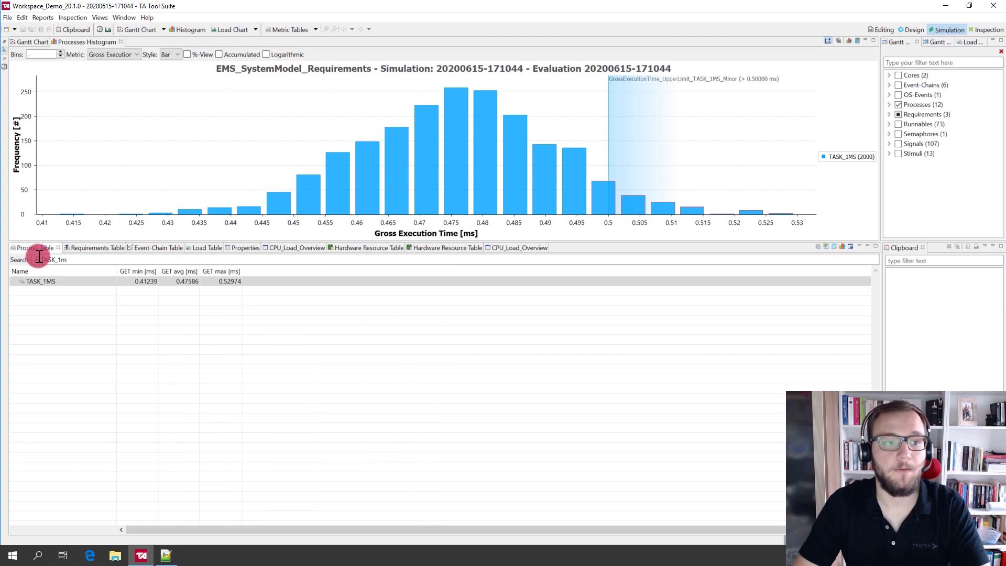
# Step: Return to the requirements table showing the failing 0.5 ms Minor limit with 109 violations
pyautogui.click(229, 281)
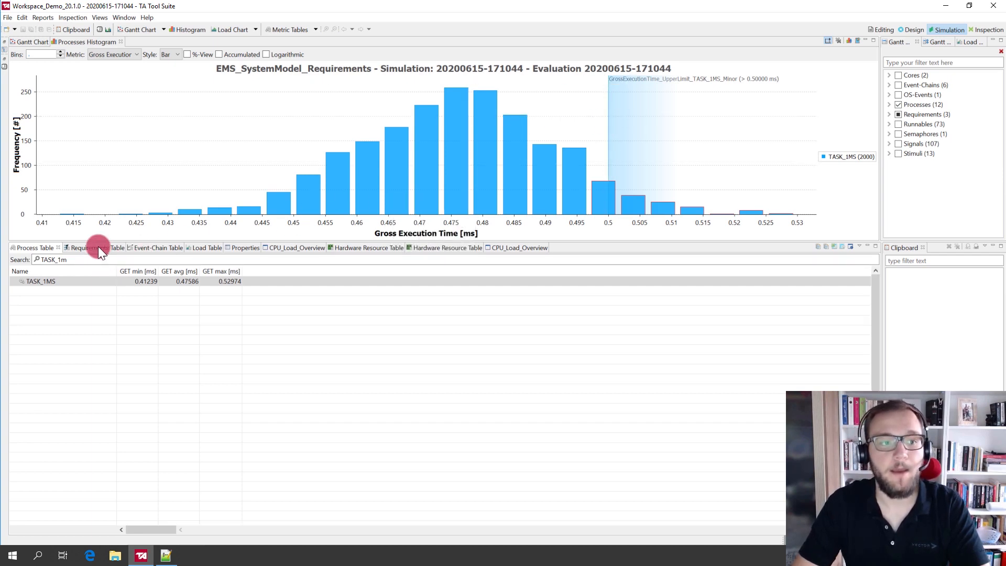
pyautogui.click(88, 247)
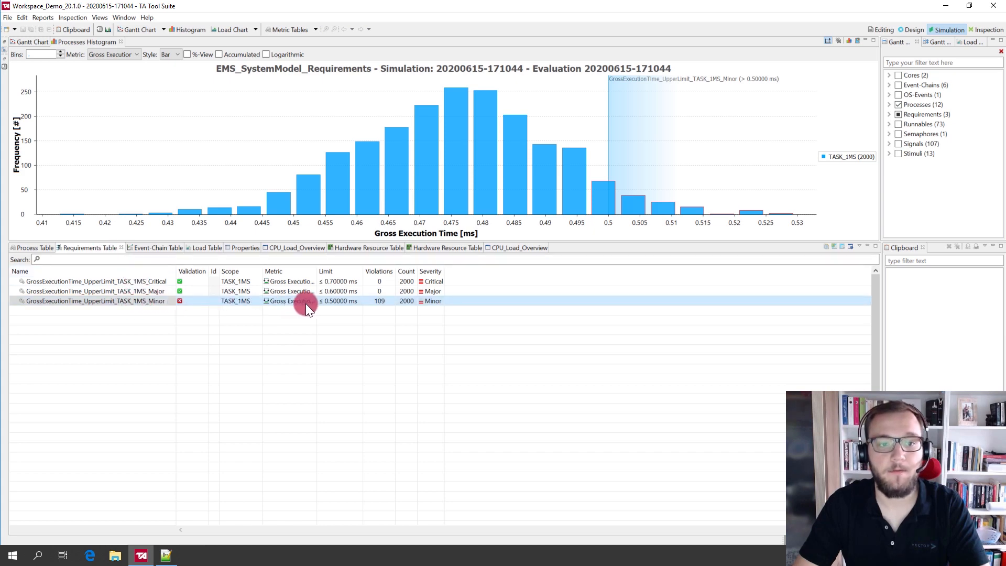
pyautogui.moveTo(596, 179)
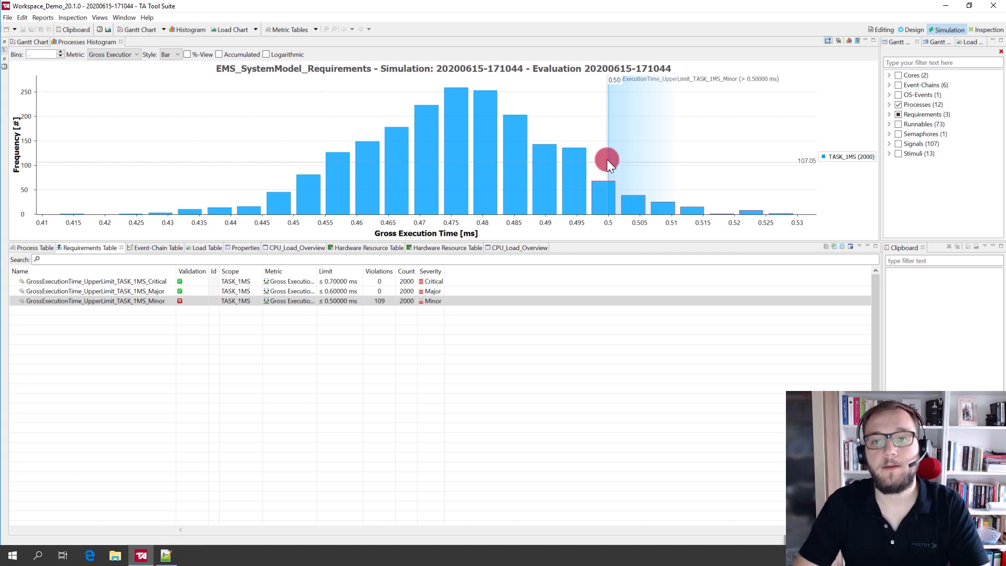
pyautogui.moveTo(606, 160); pyautogui.dragTo(160, 160)
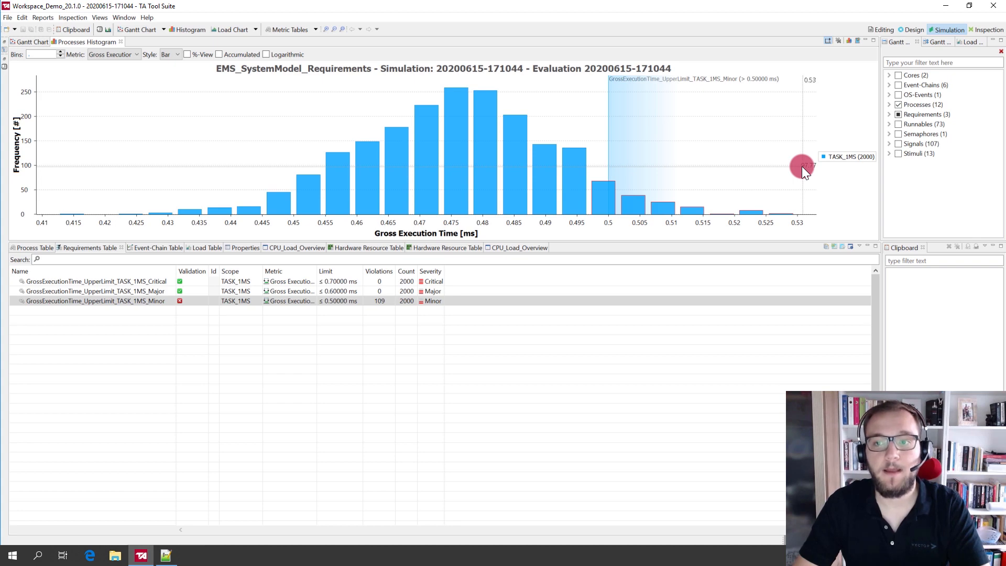
# Step: Select the histogram range above about 0.515 ms and send its 11 instances to the clipboard
pyautogui.moveTo(801, 169); pyautogui.dragTo(704, 170)
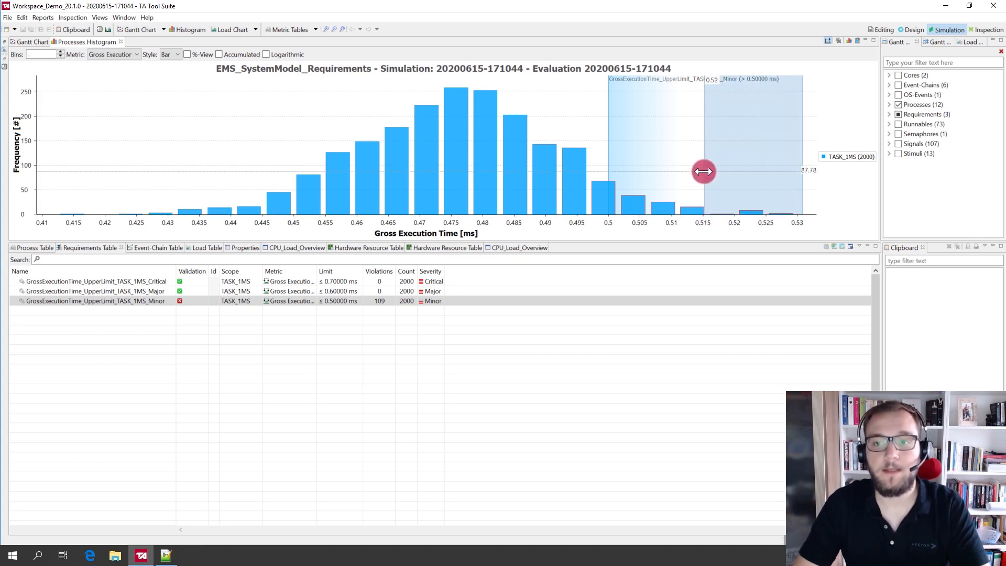
pyautogui.moveTo(704, 171); pyautogui.dragTo(761, 178)
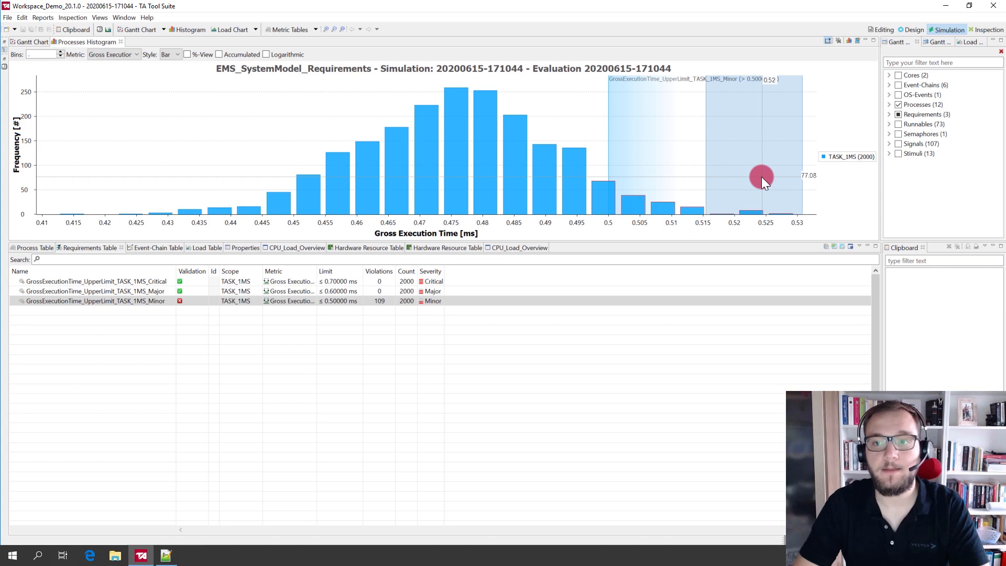
pyautogui.rightClick(762, 177)
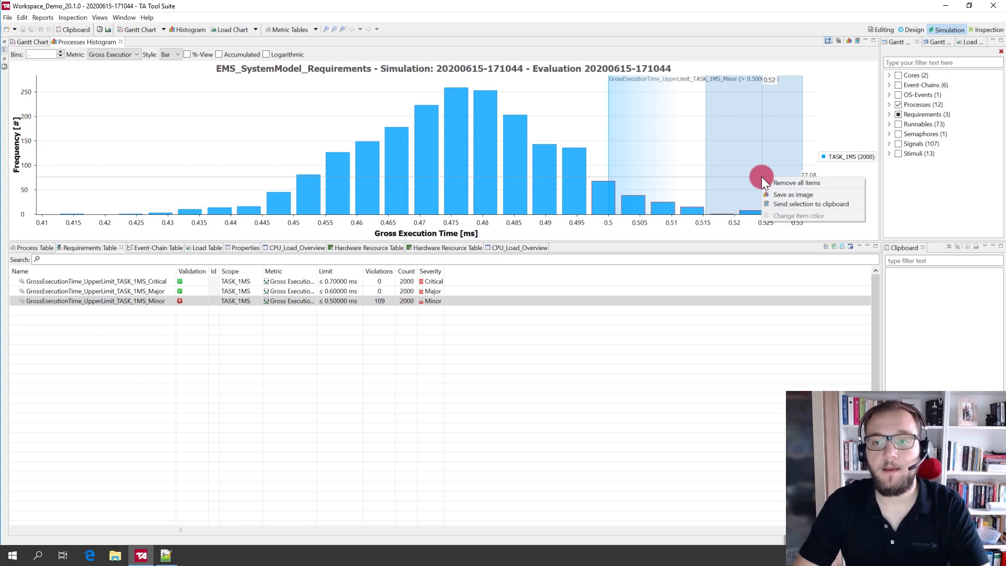
pyautogui.click(810, 203)
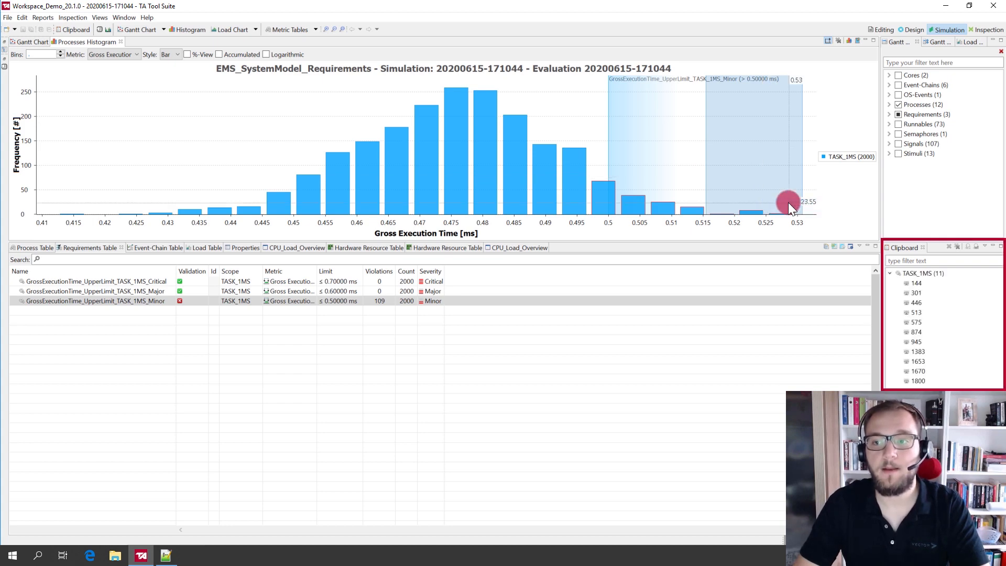